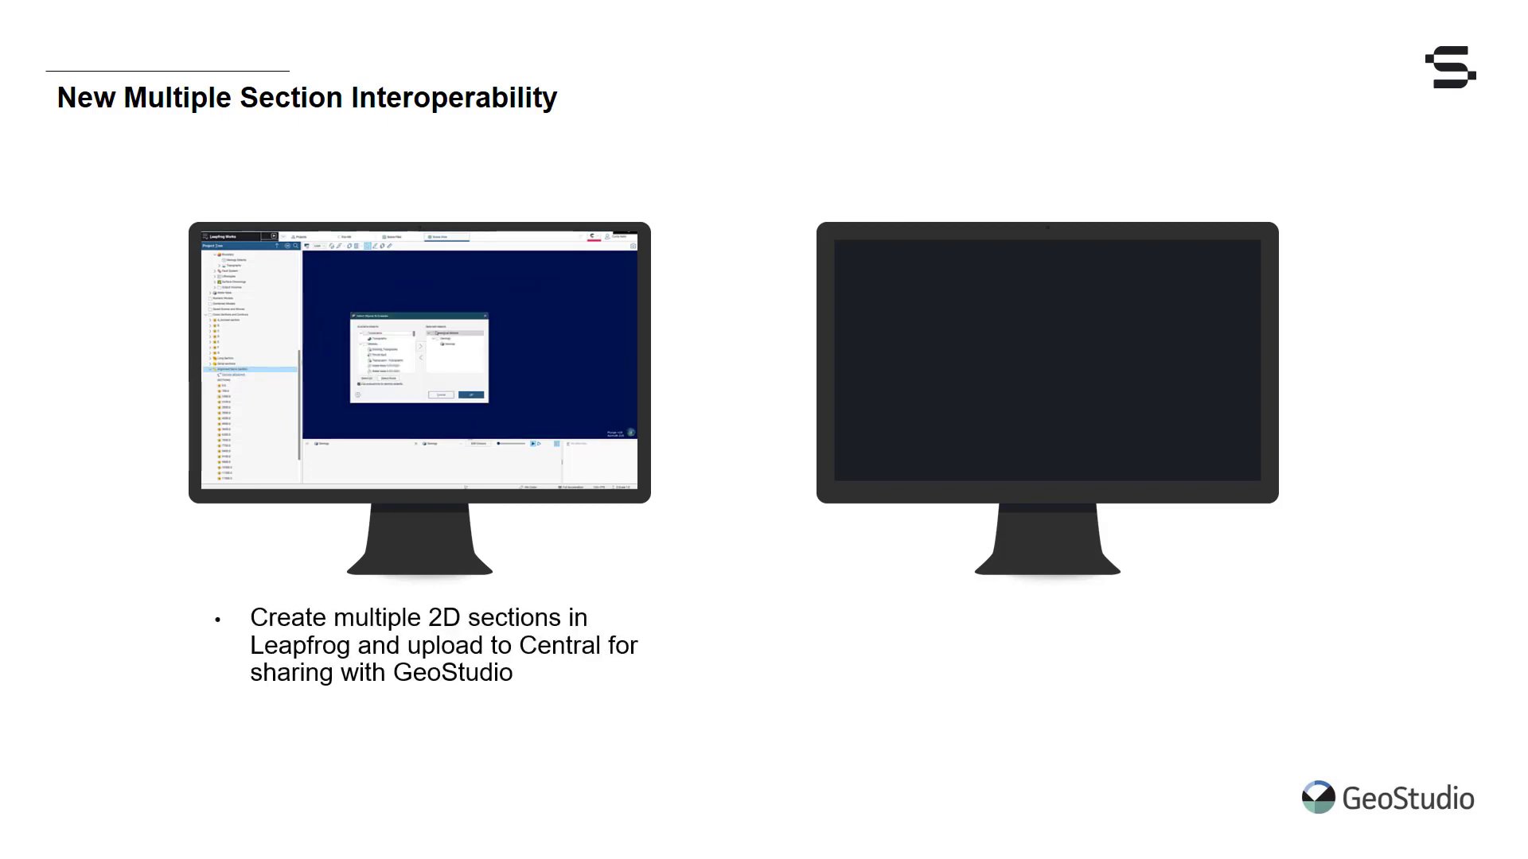
Step: Advance the slideshow to the demo of importing 2D sections into BUILD3D
left_click(471, 395)
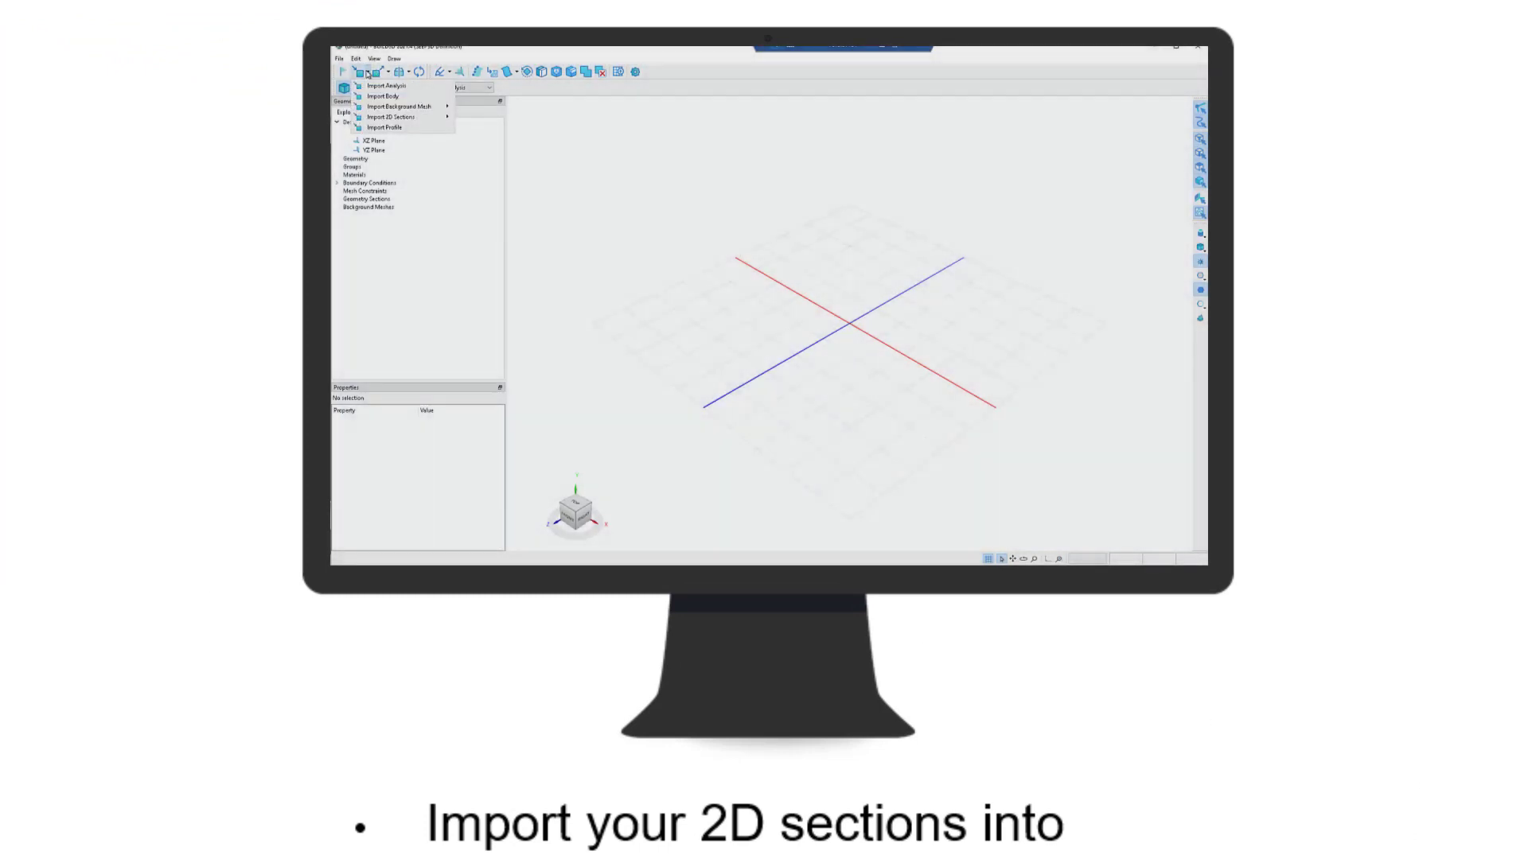
Step: Import 2D sections from Central, selecting the server, project, branch and latest version
left_click(387, 117)
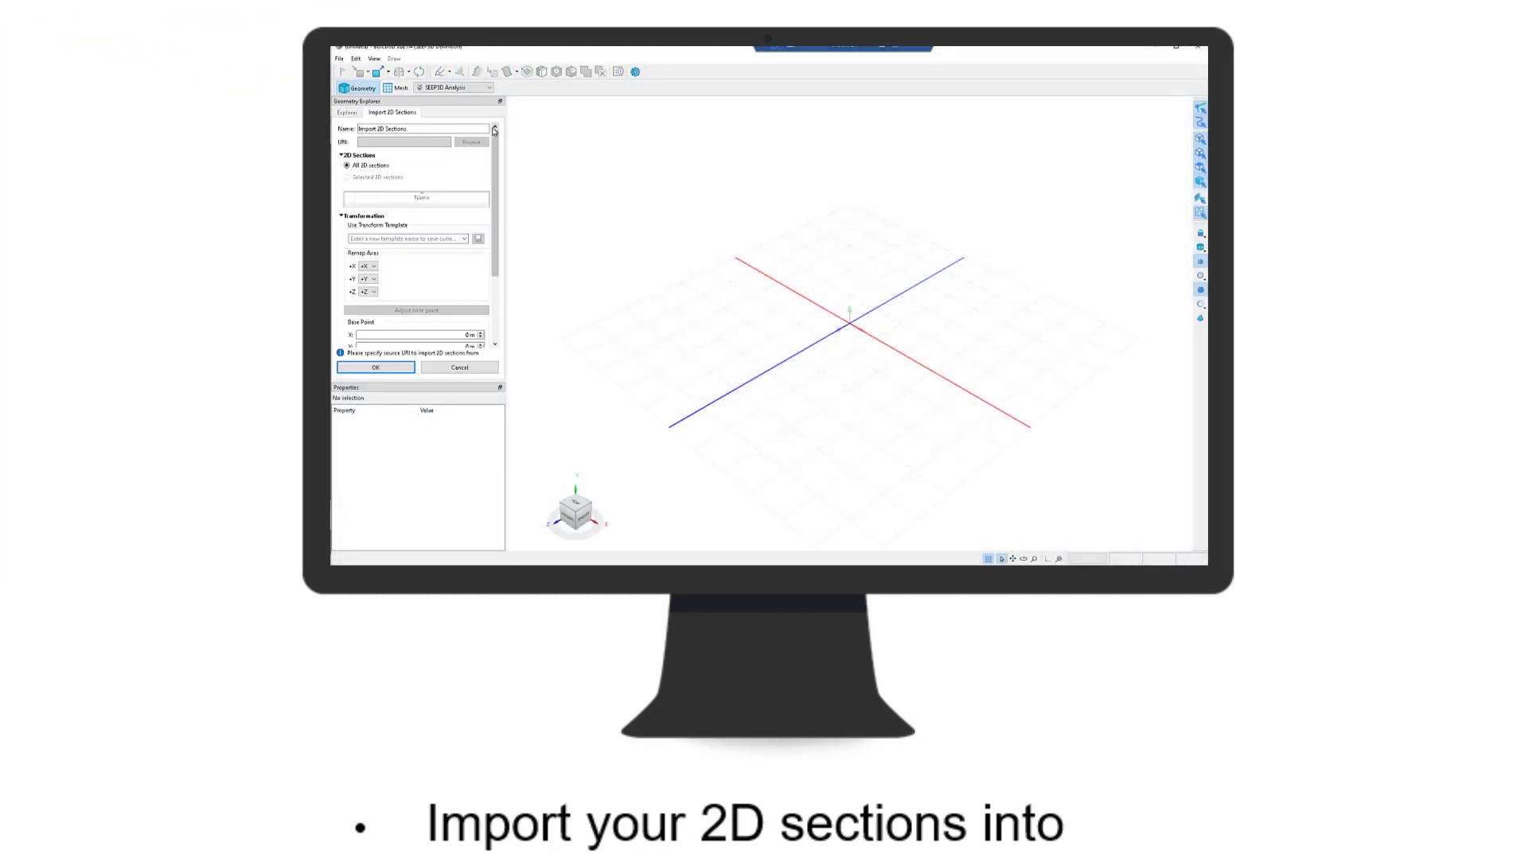
left_click(470, 143)
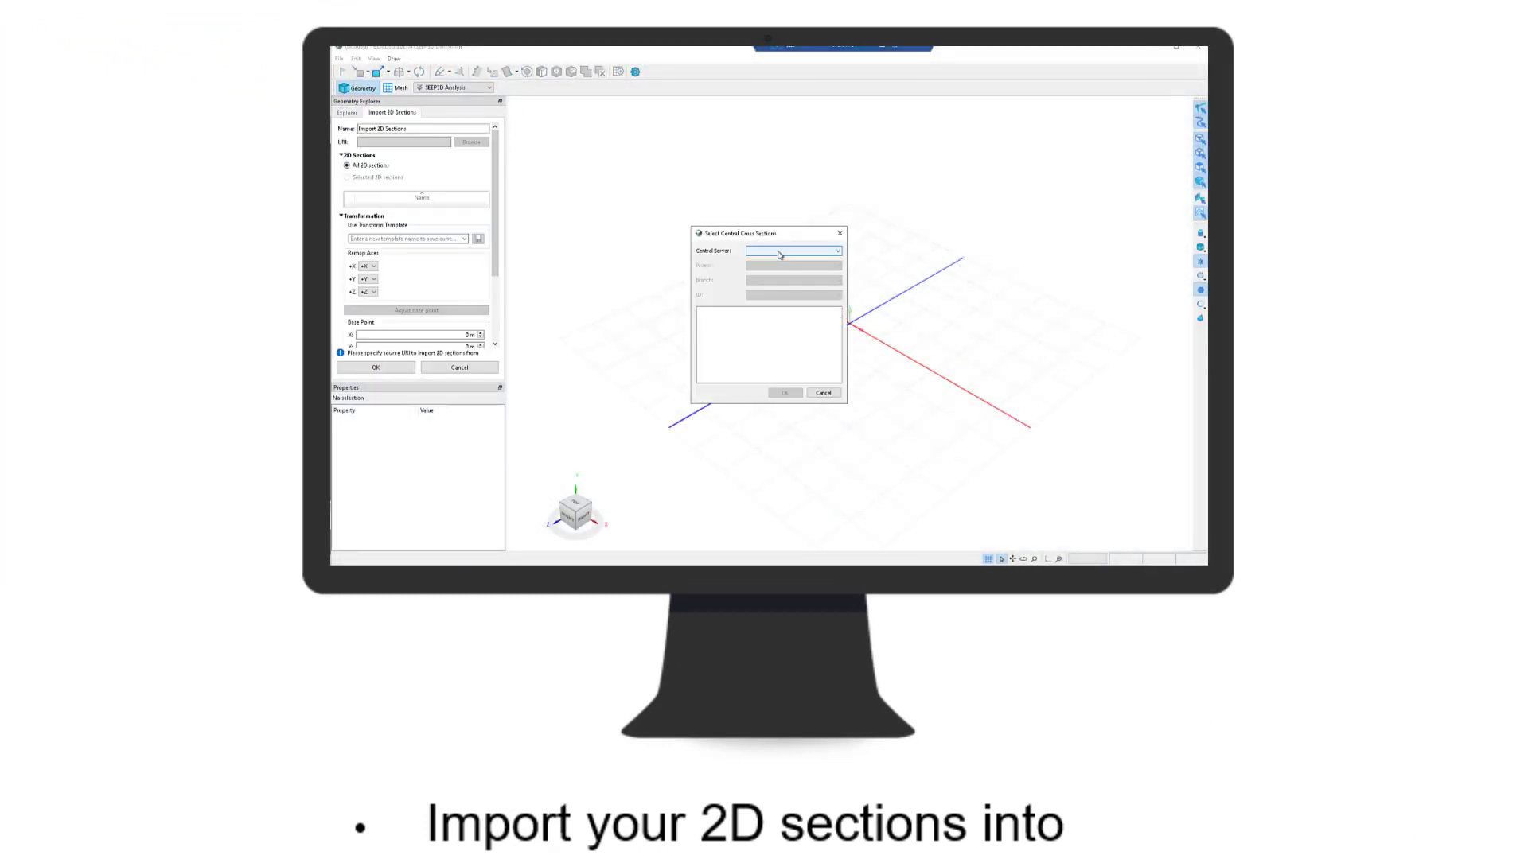
left_click(792, 251)
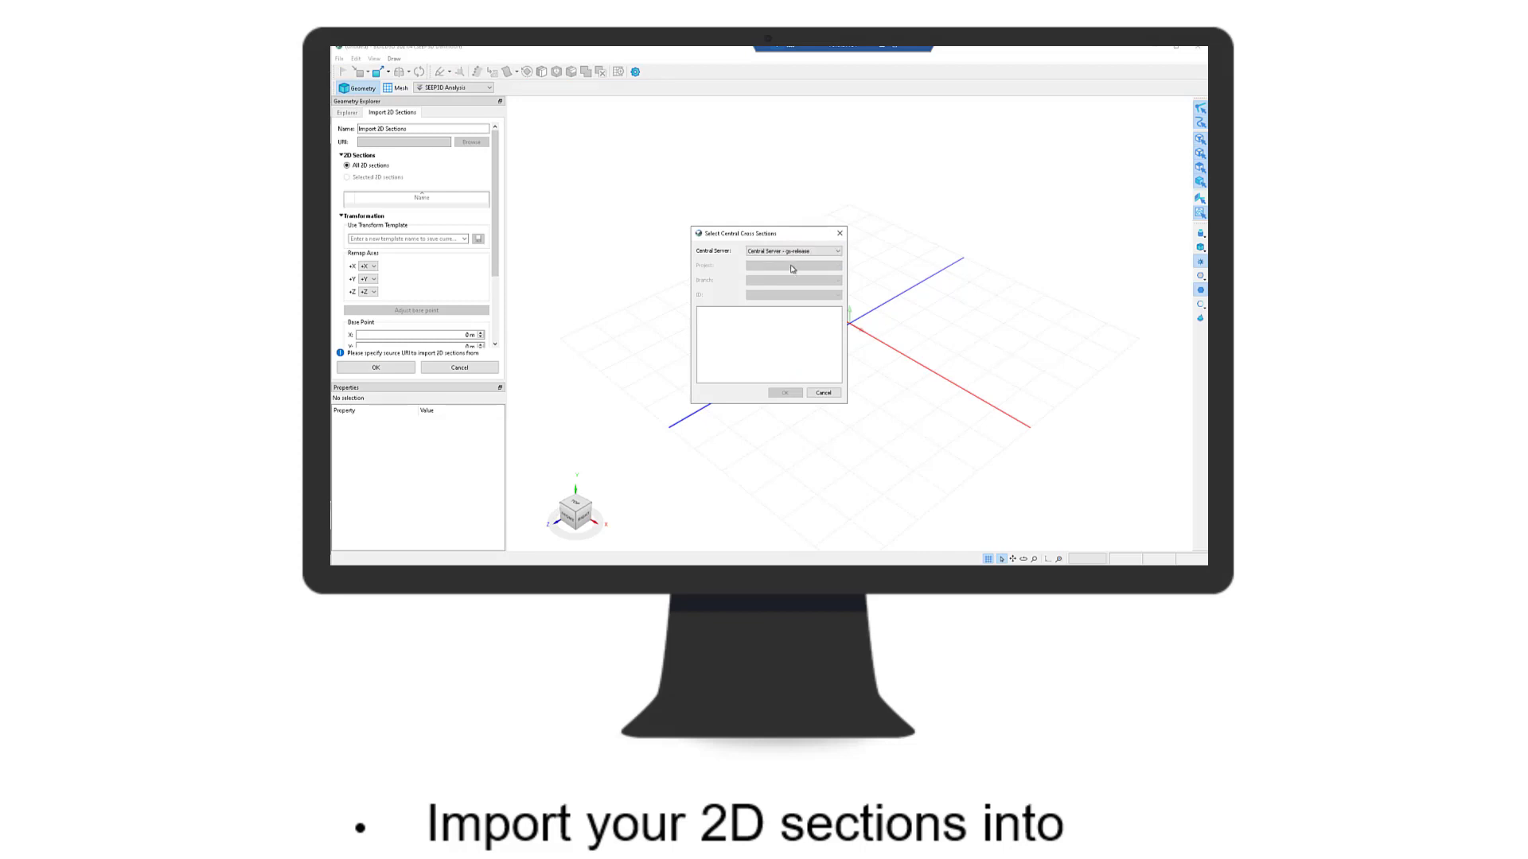
left_click(793, 265)
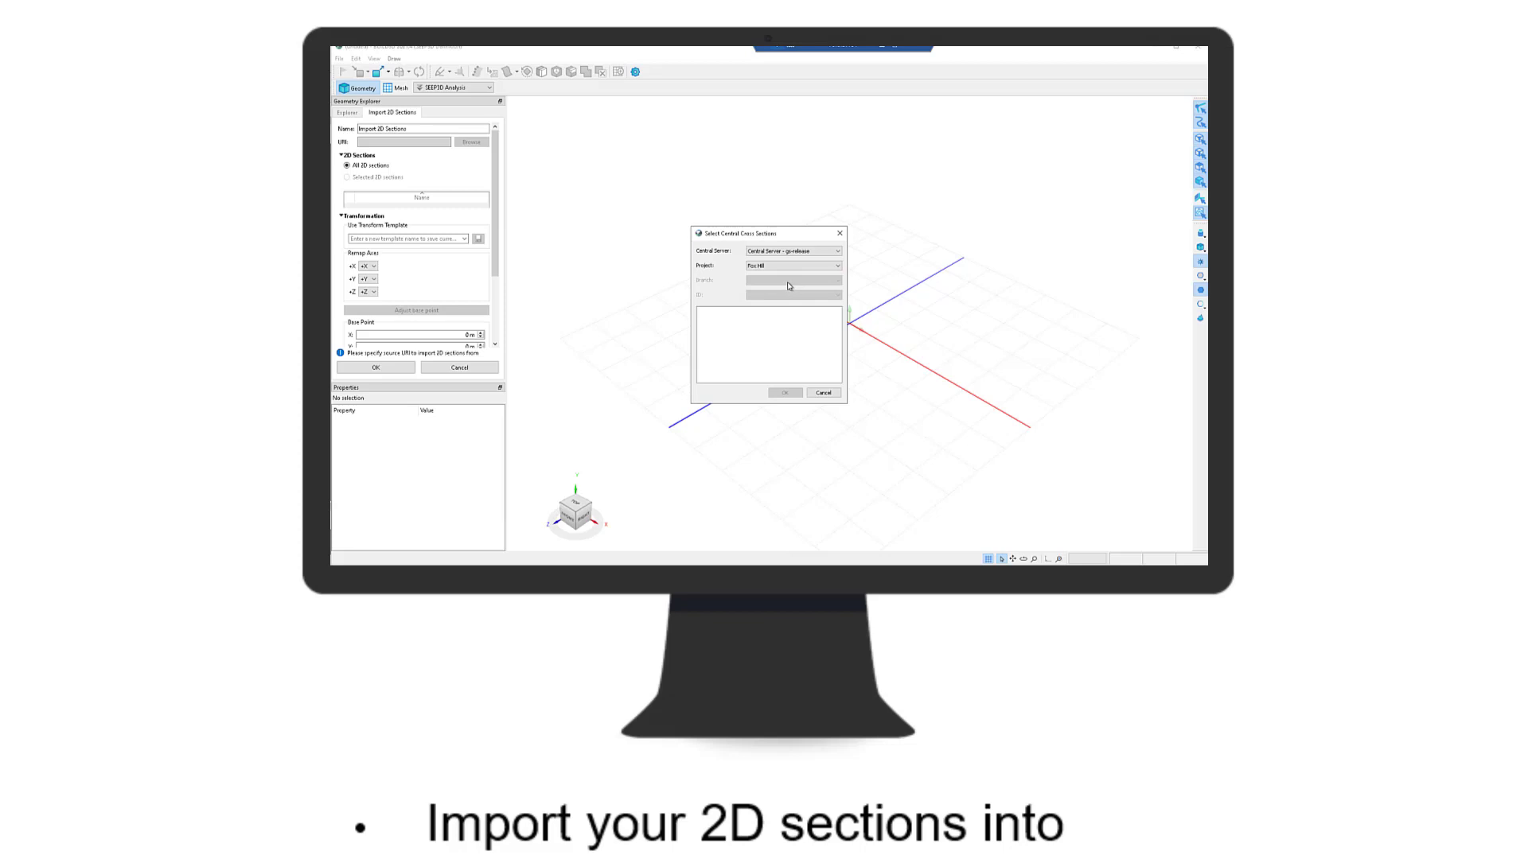
left_click(791, 279)
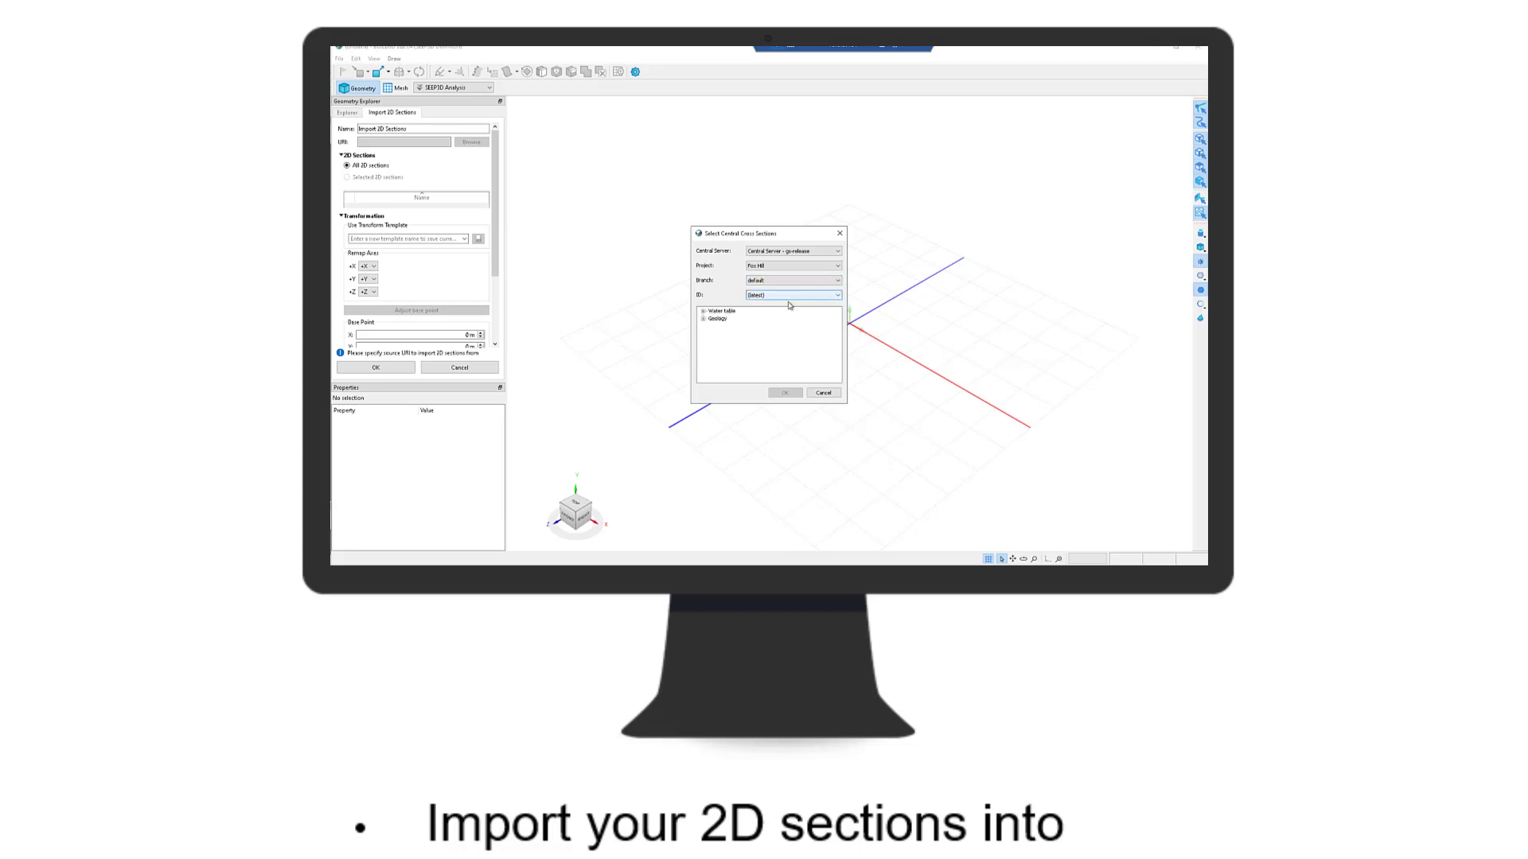
Step: Tick the 2D sections to import, confirm them, and advance past the demo
left_click(700, 311)
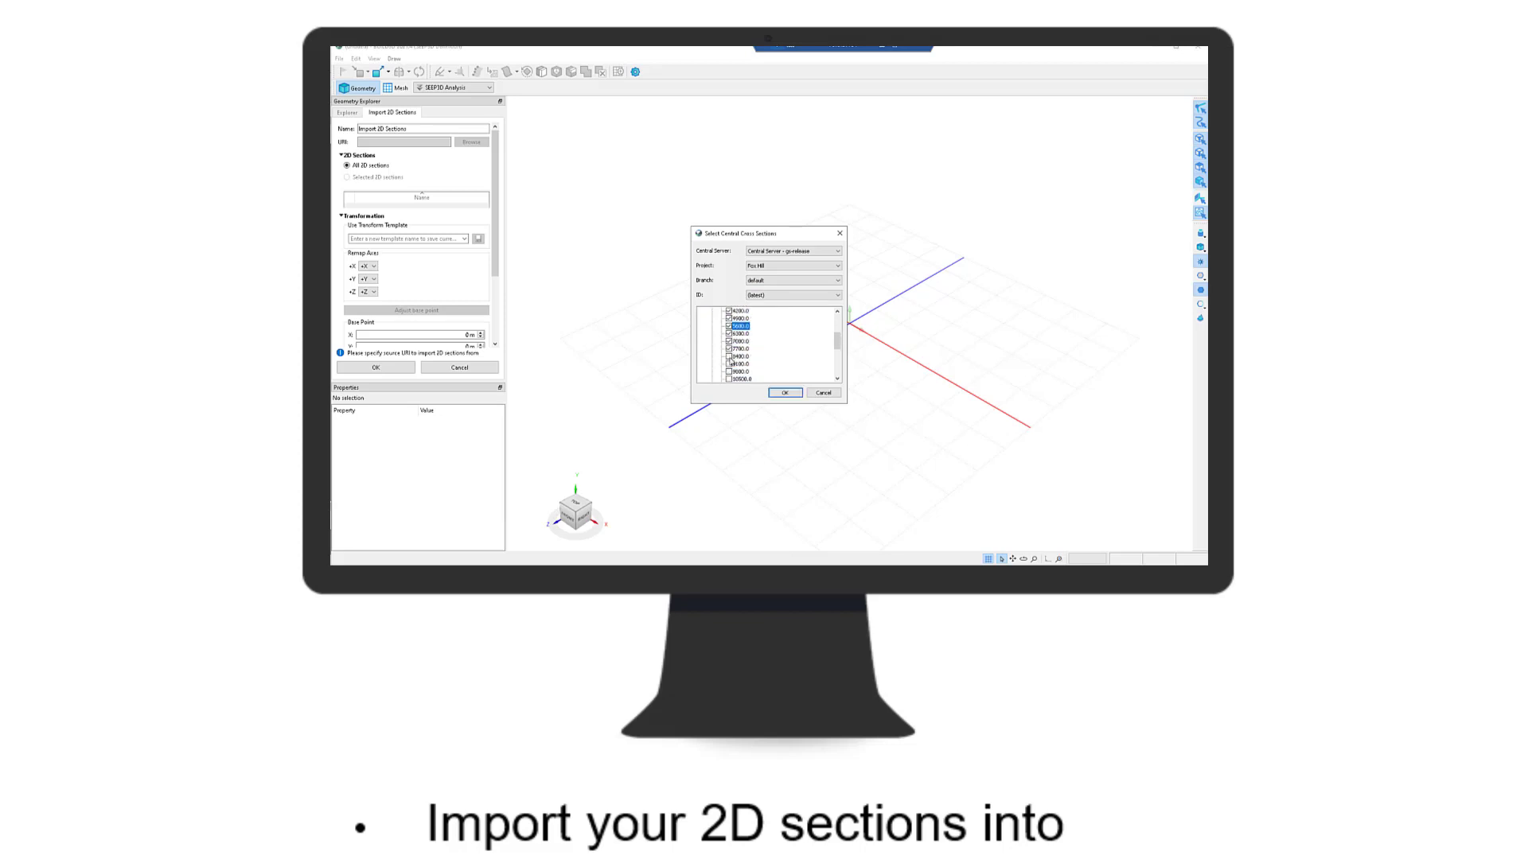
scroll("down", 3)
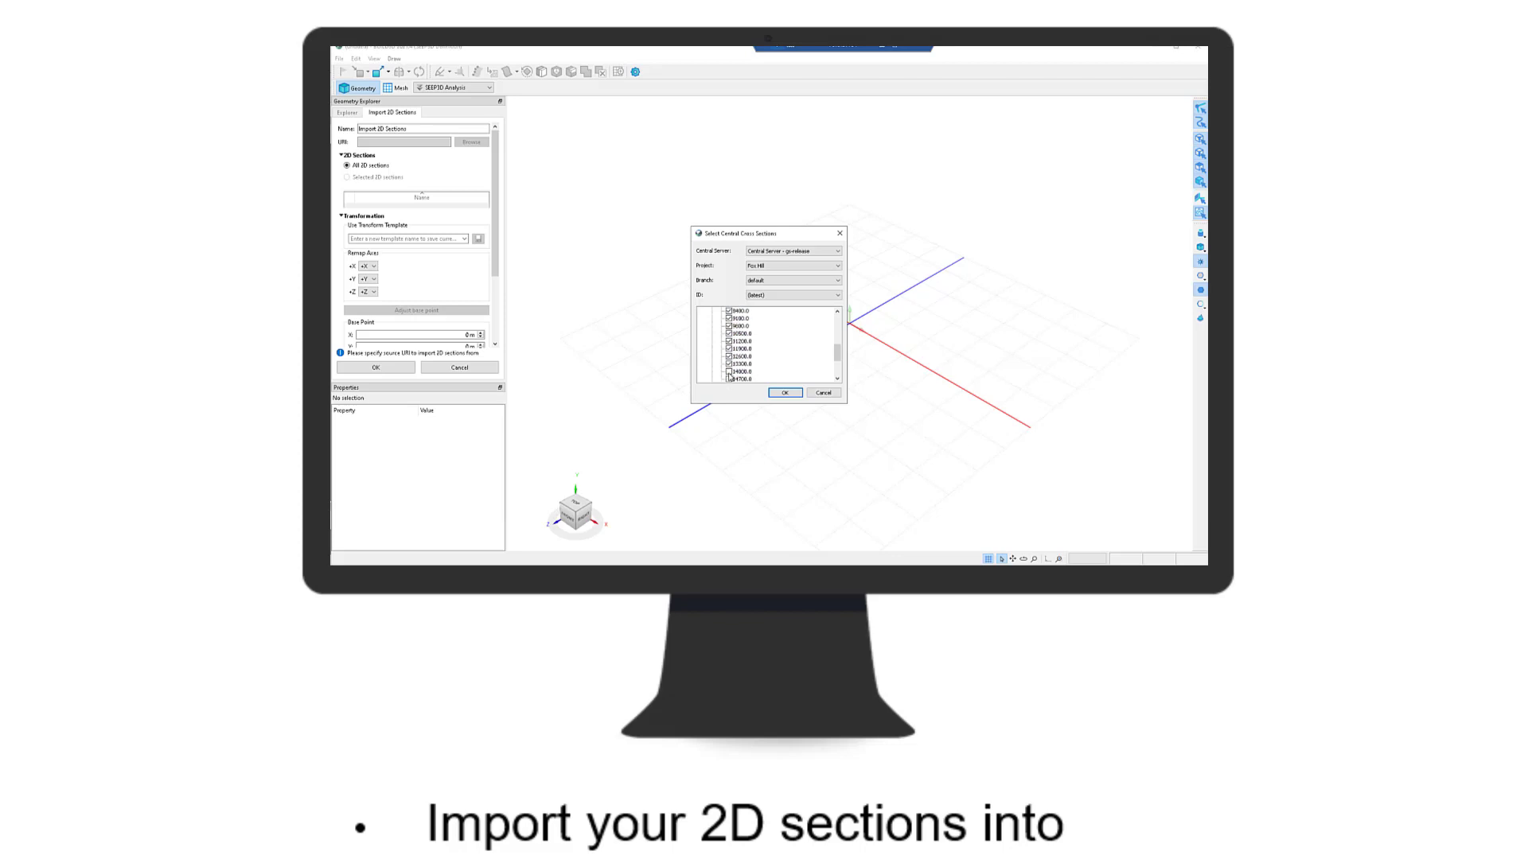
left_click(785, 393)
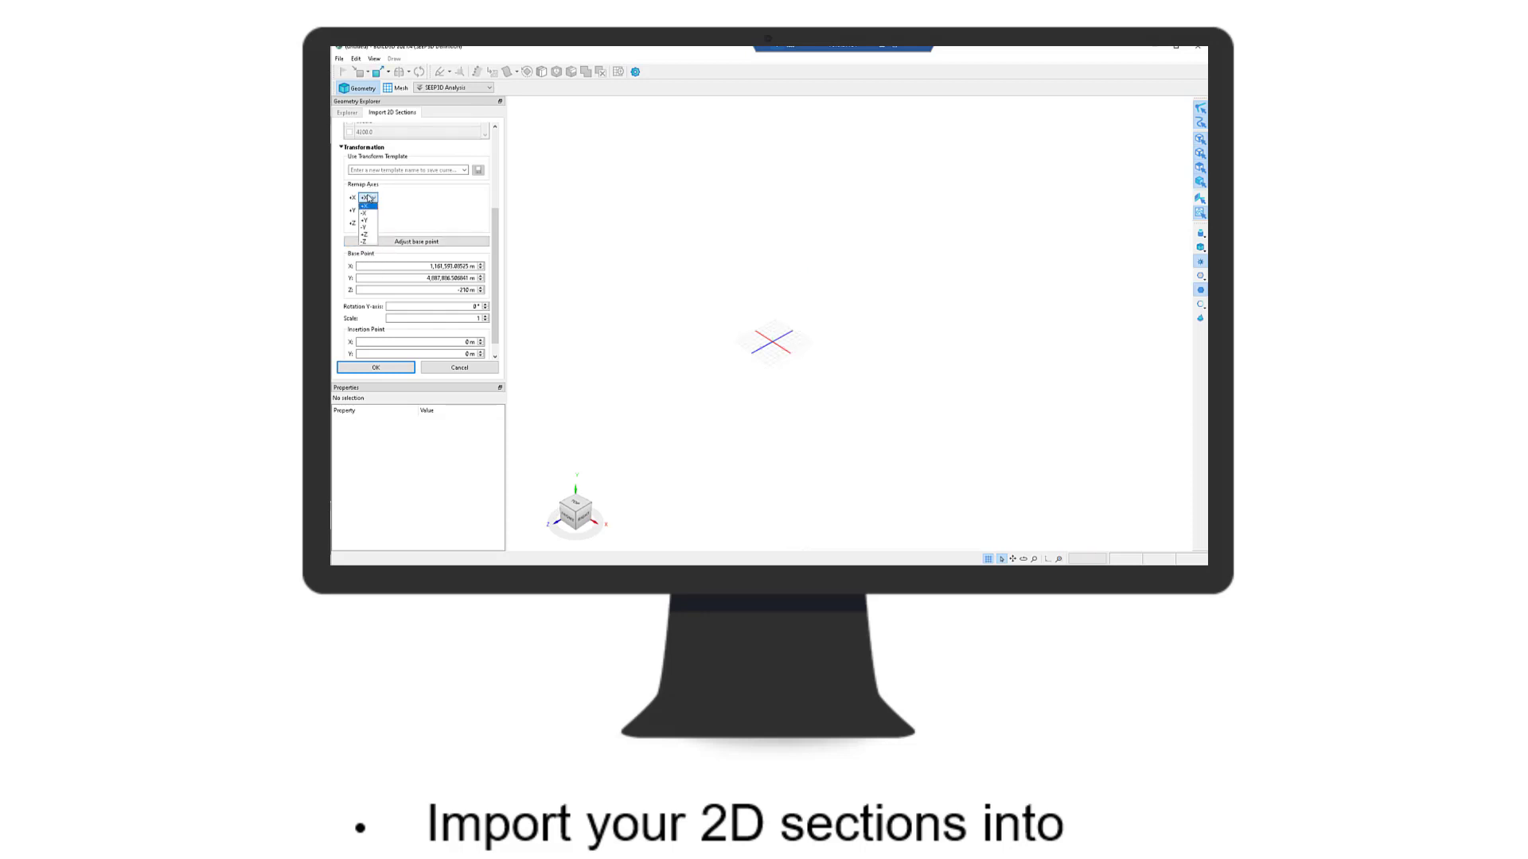
key("right")
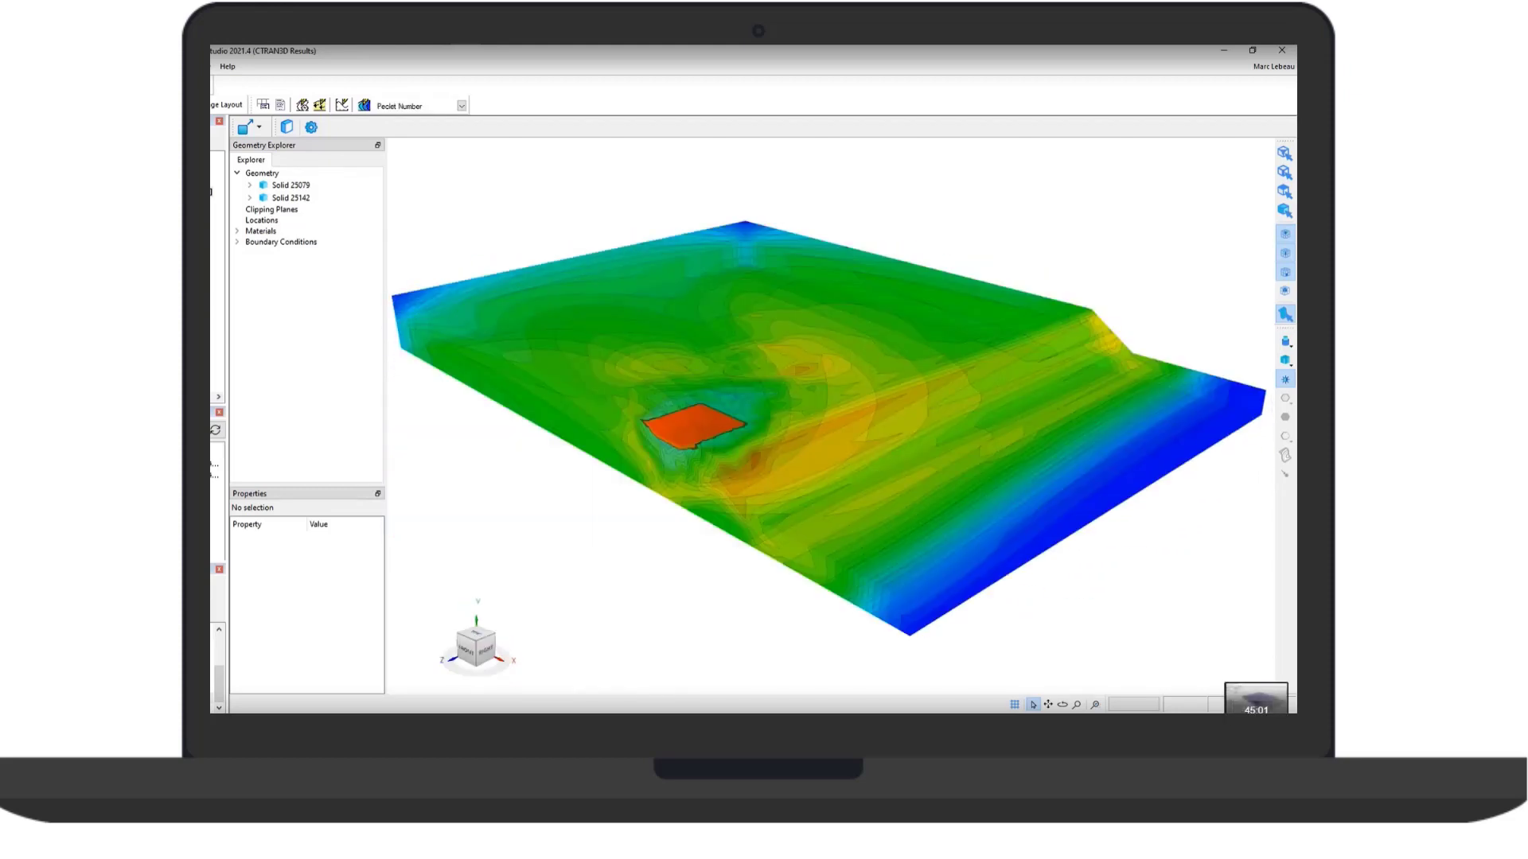
Step: Turn off the CTRAN3D contours and inspect the Geometry solids in the Geometry Explorer
left_click(409, 105)
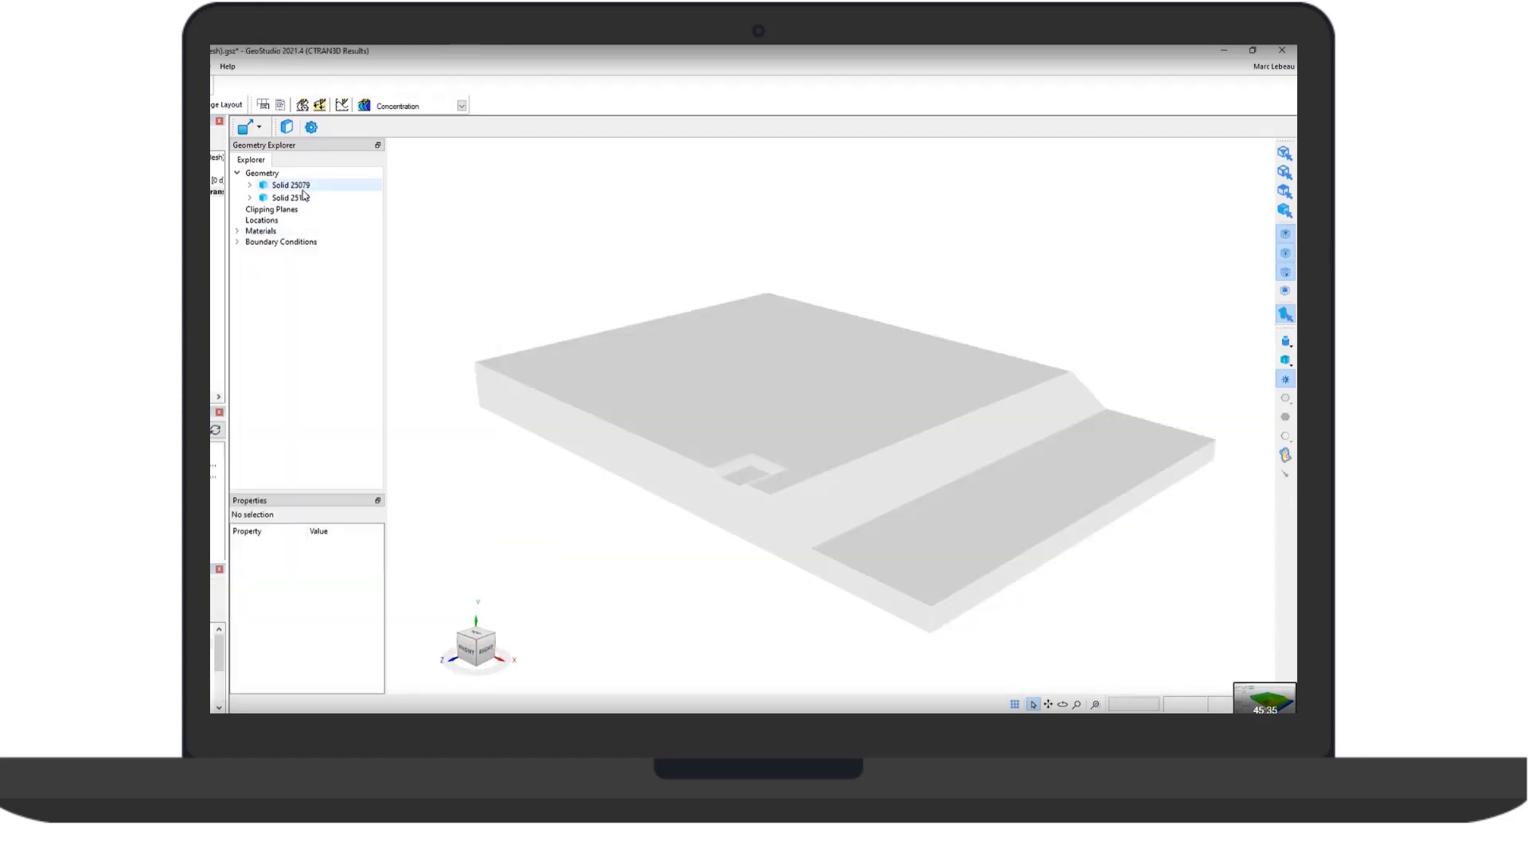
left_click(290, 197)
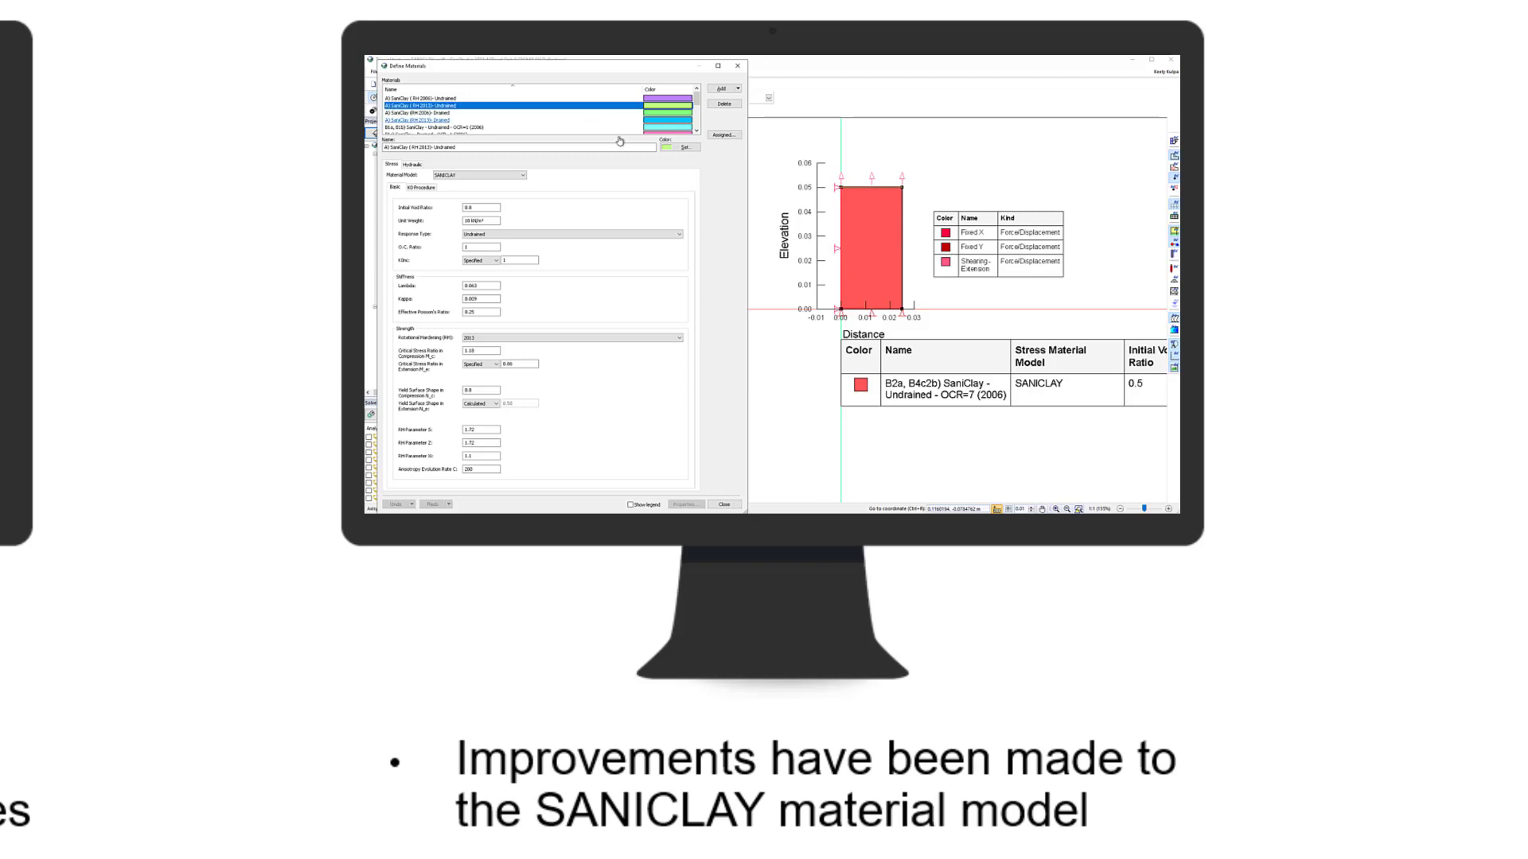
Step: Open the SaniClay material's Rotational Hardening dropdown to compare the 2013 and 2006 options
left_click(678, 338)
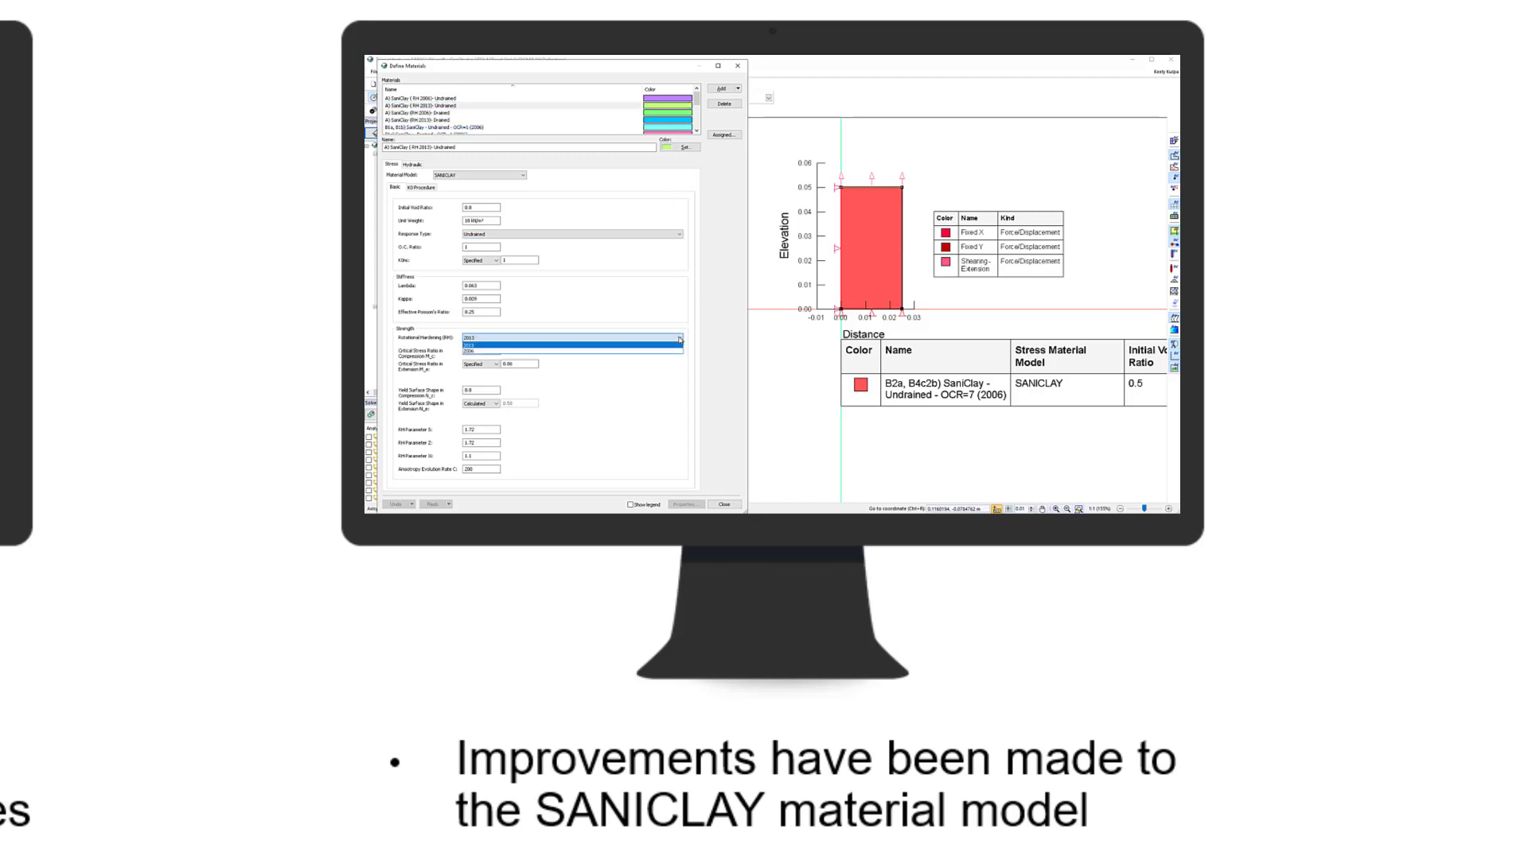